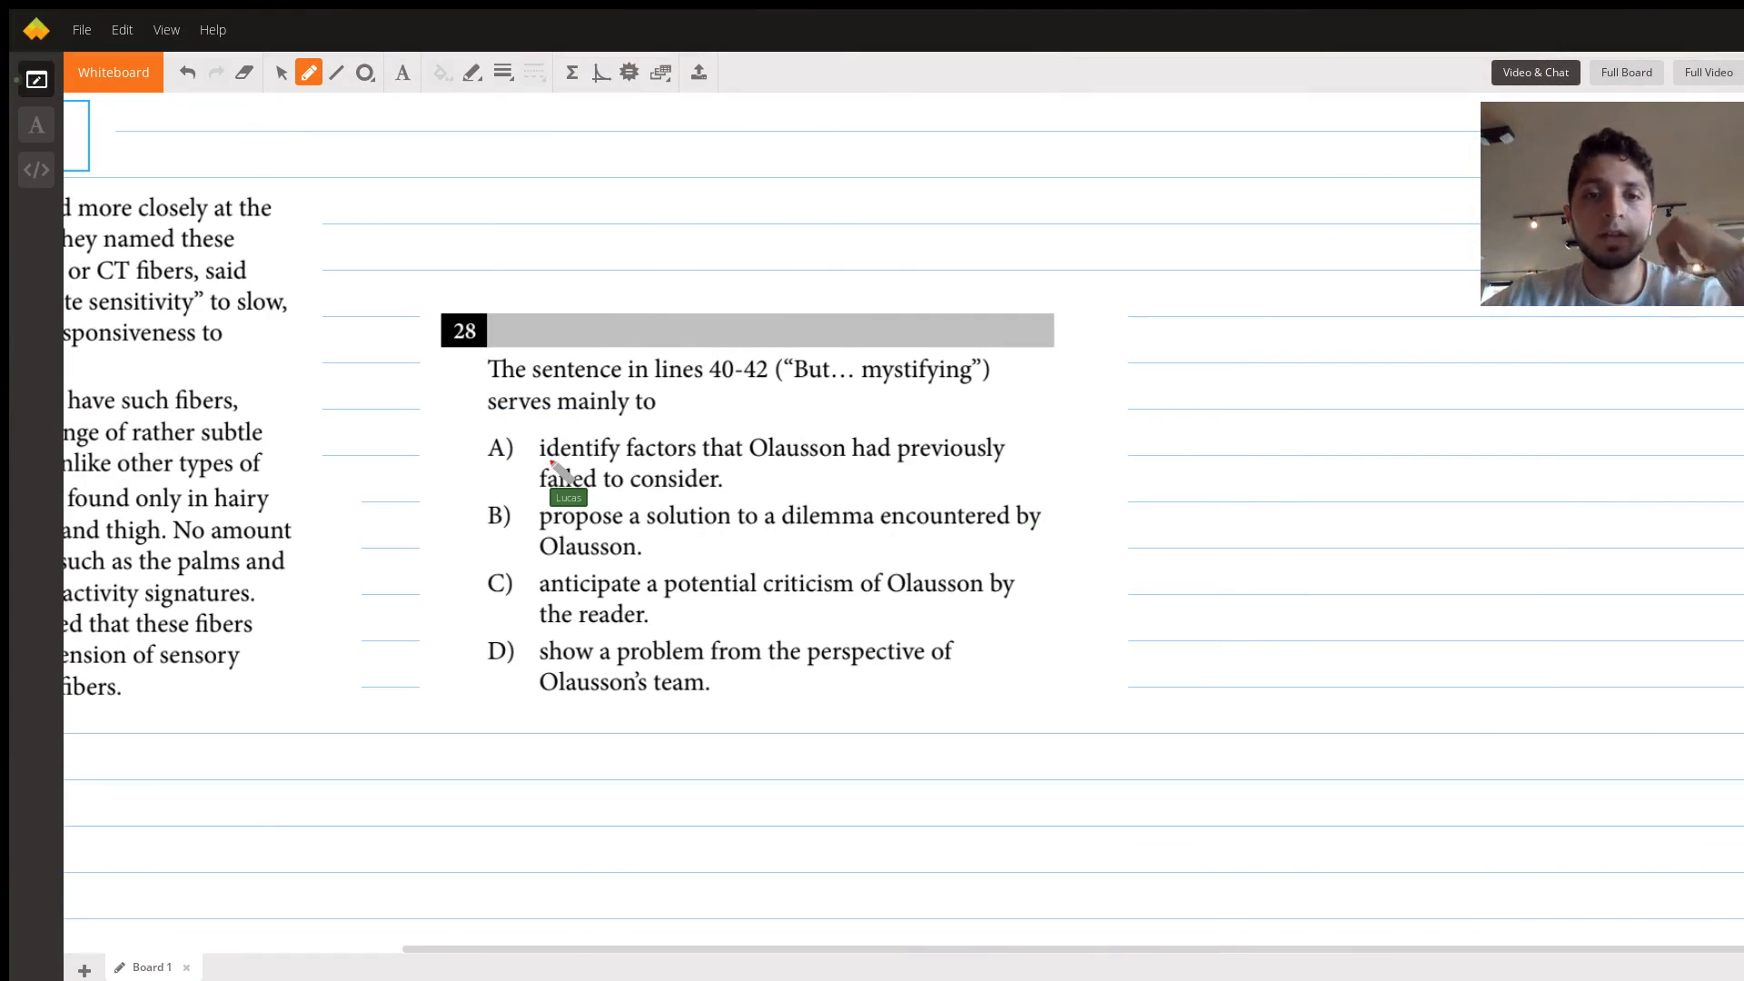
pyautogui.moveTo(756, 405)
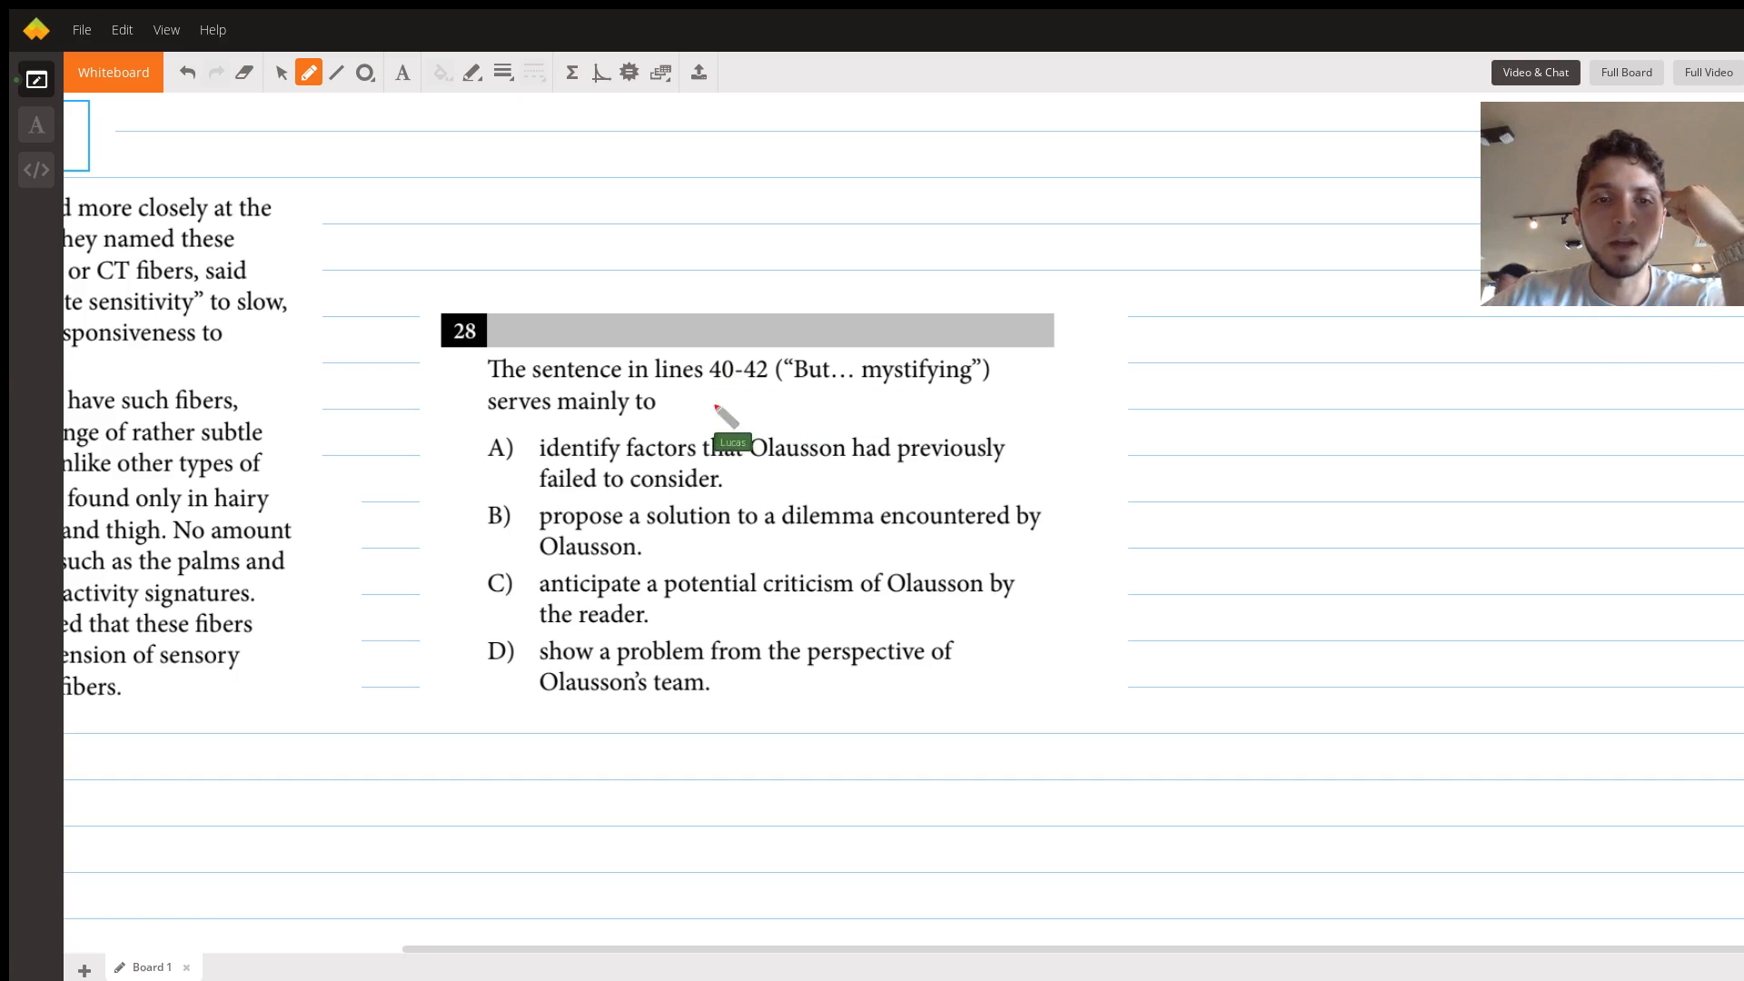
pyautogui.moveTo(643, 445)
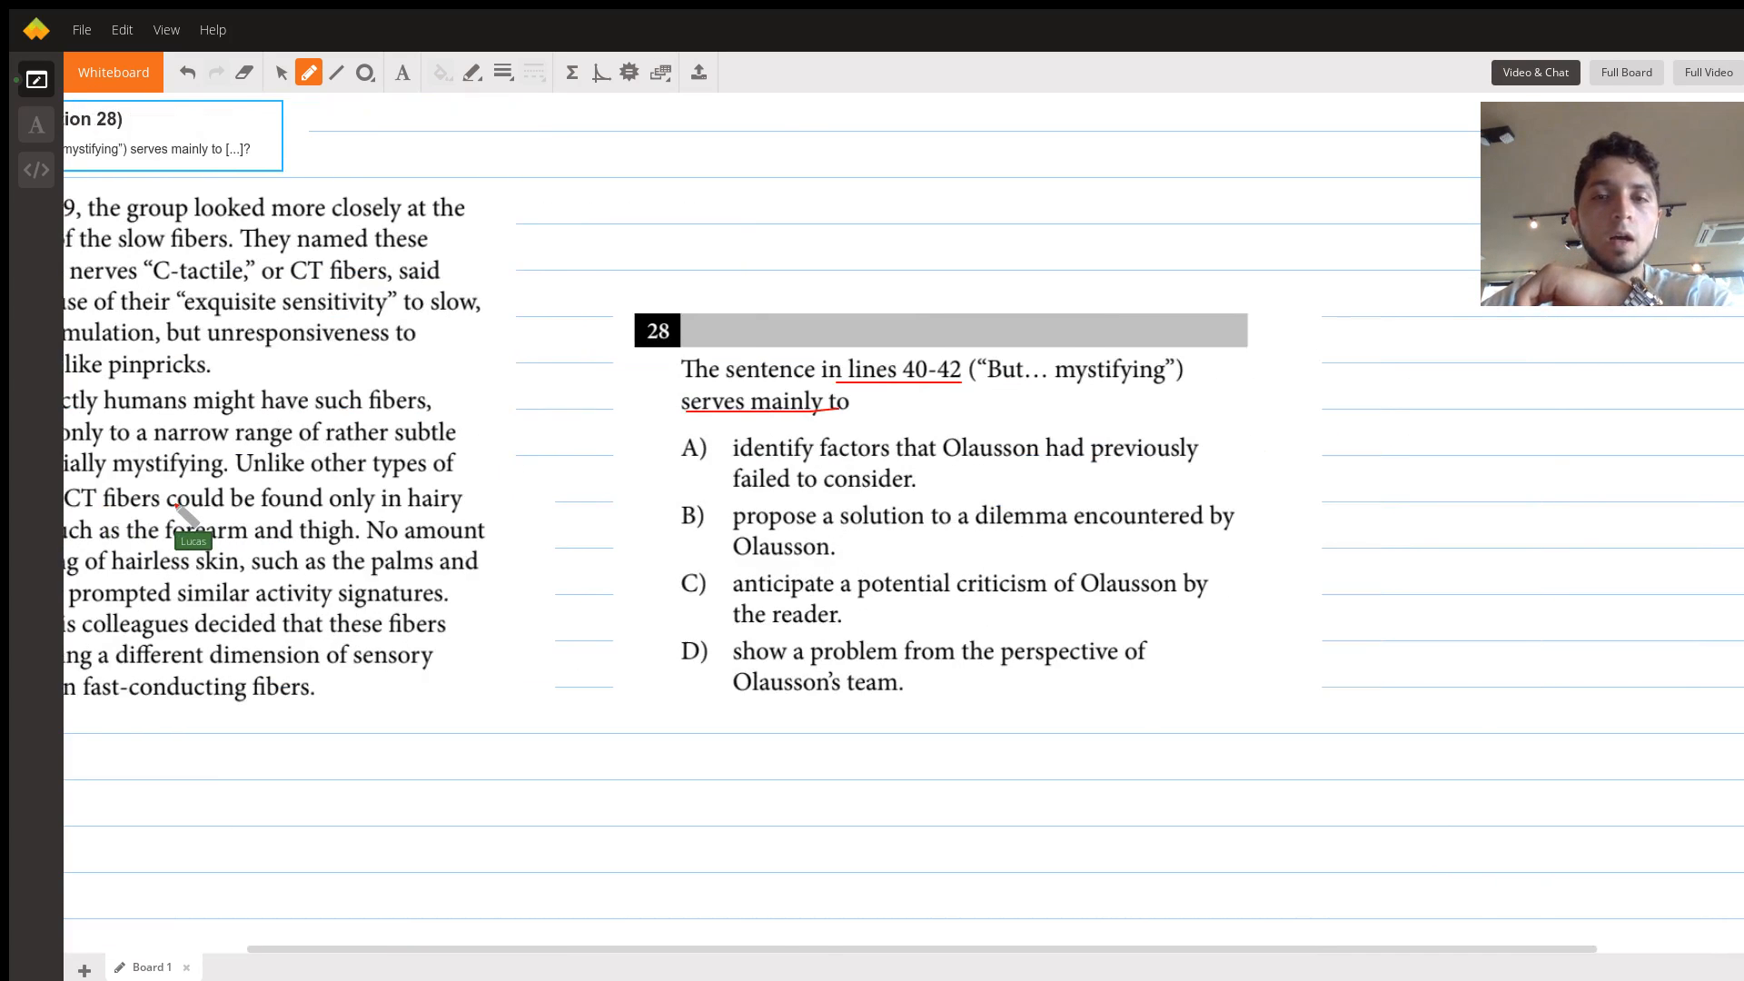
pyautogui.hscroll(3)
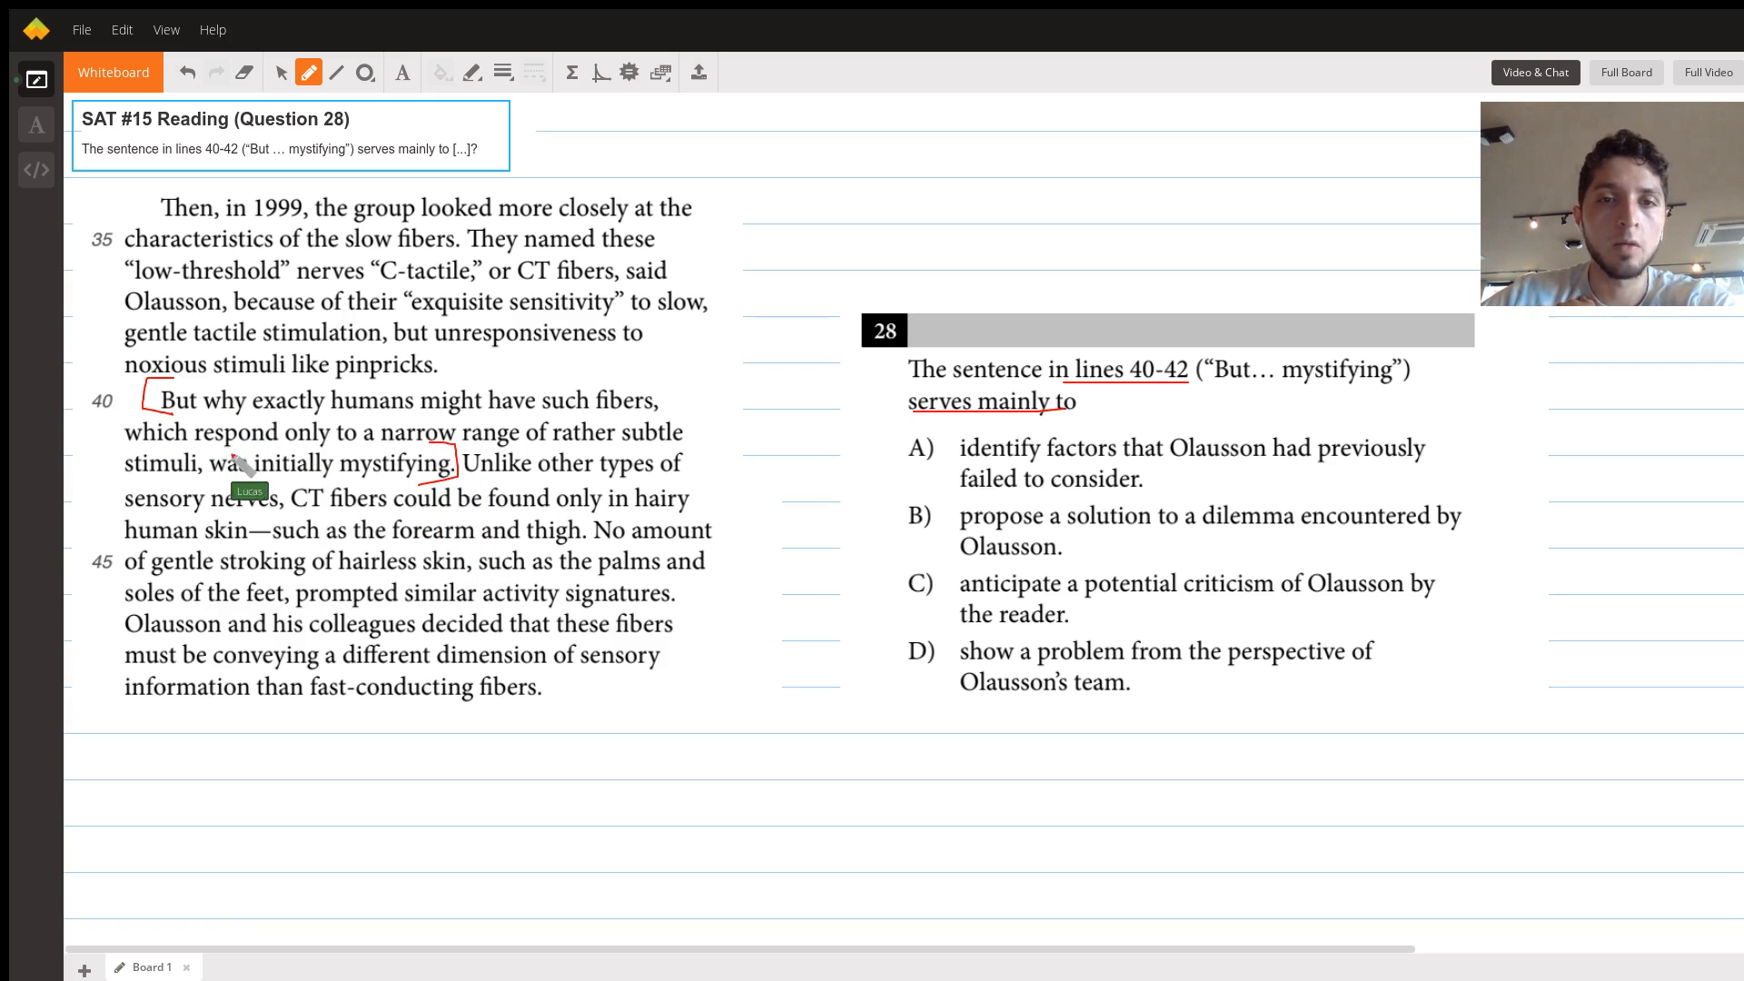
pyautogui.moveTo(348, 314)
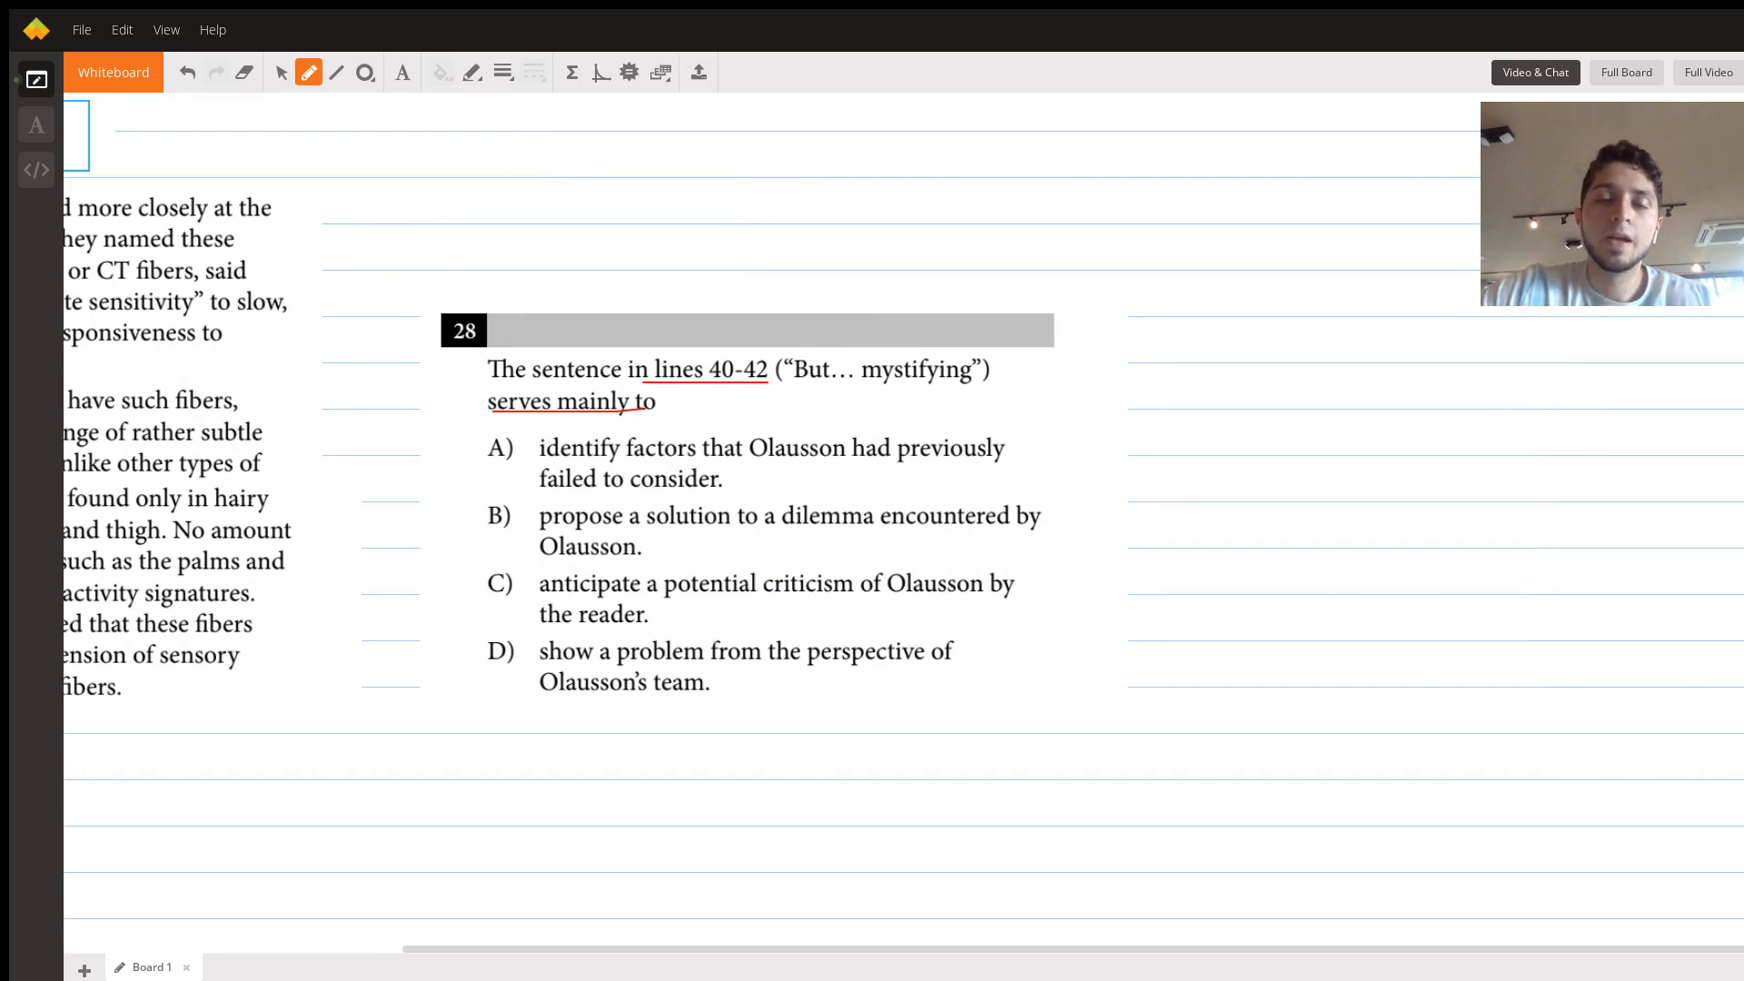
pyautogui.moveTo(698, 508)
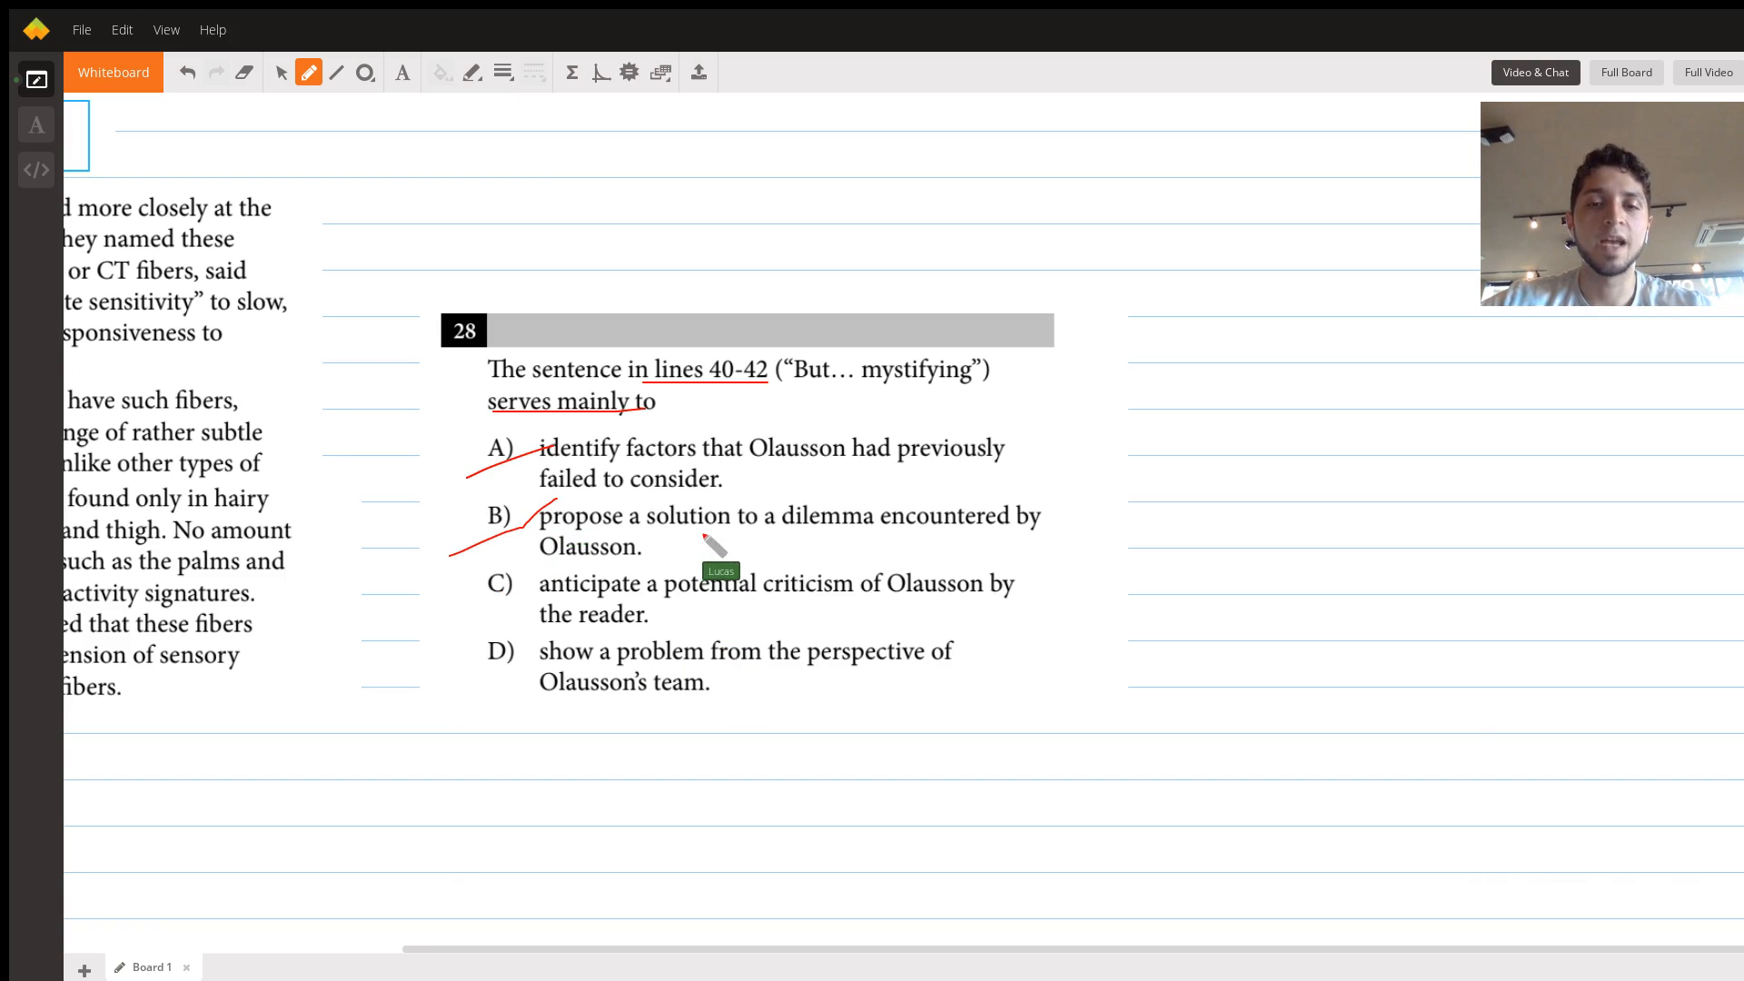
pyautogui.moveTo(712, 578)
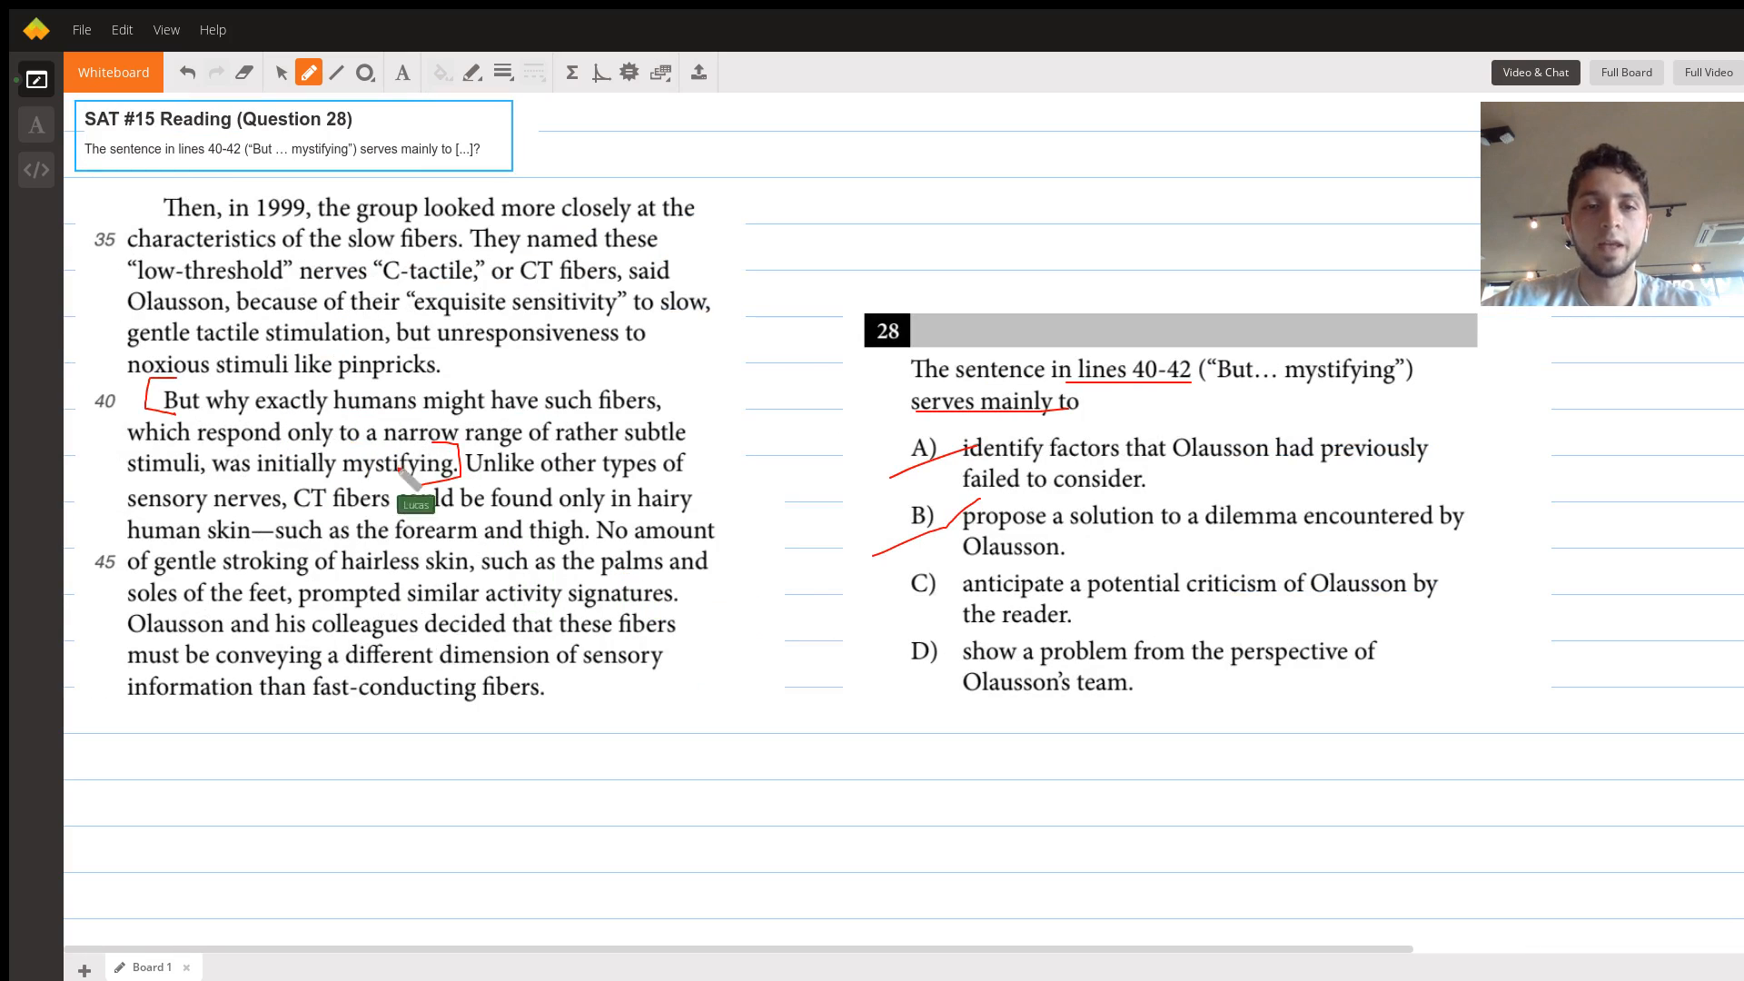
pyautogui.moveTo(677, 561)
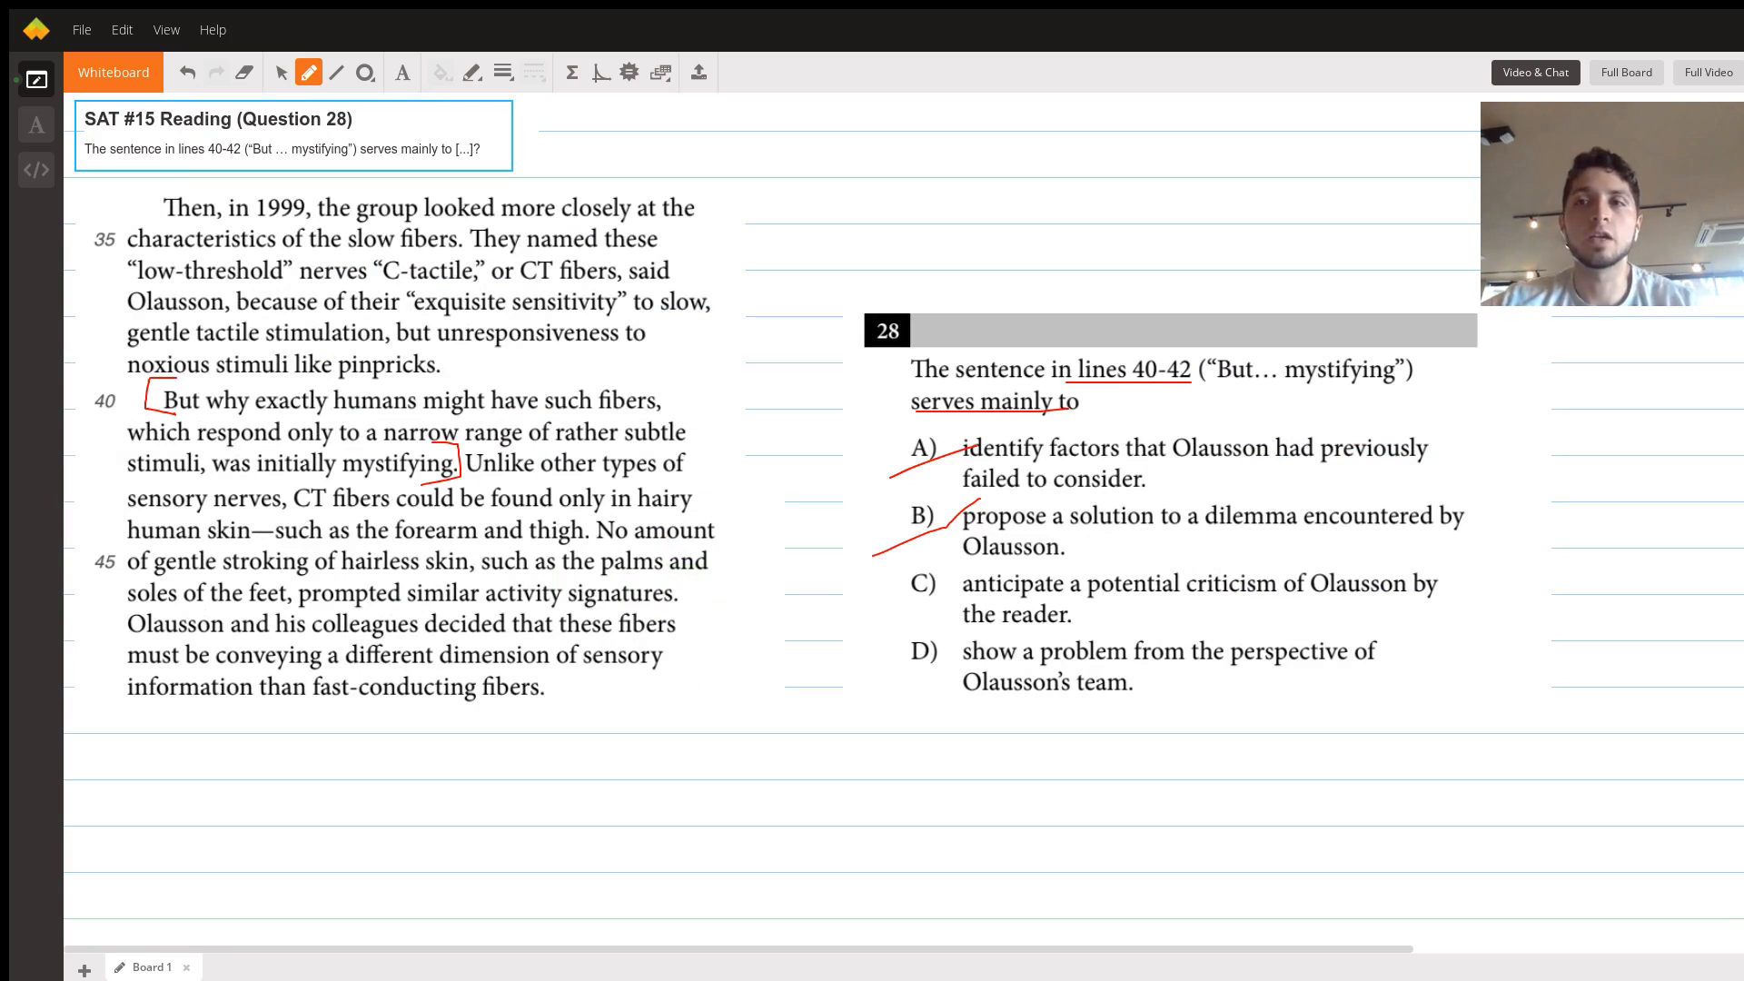
pyautogui.hscroll(-3)
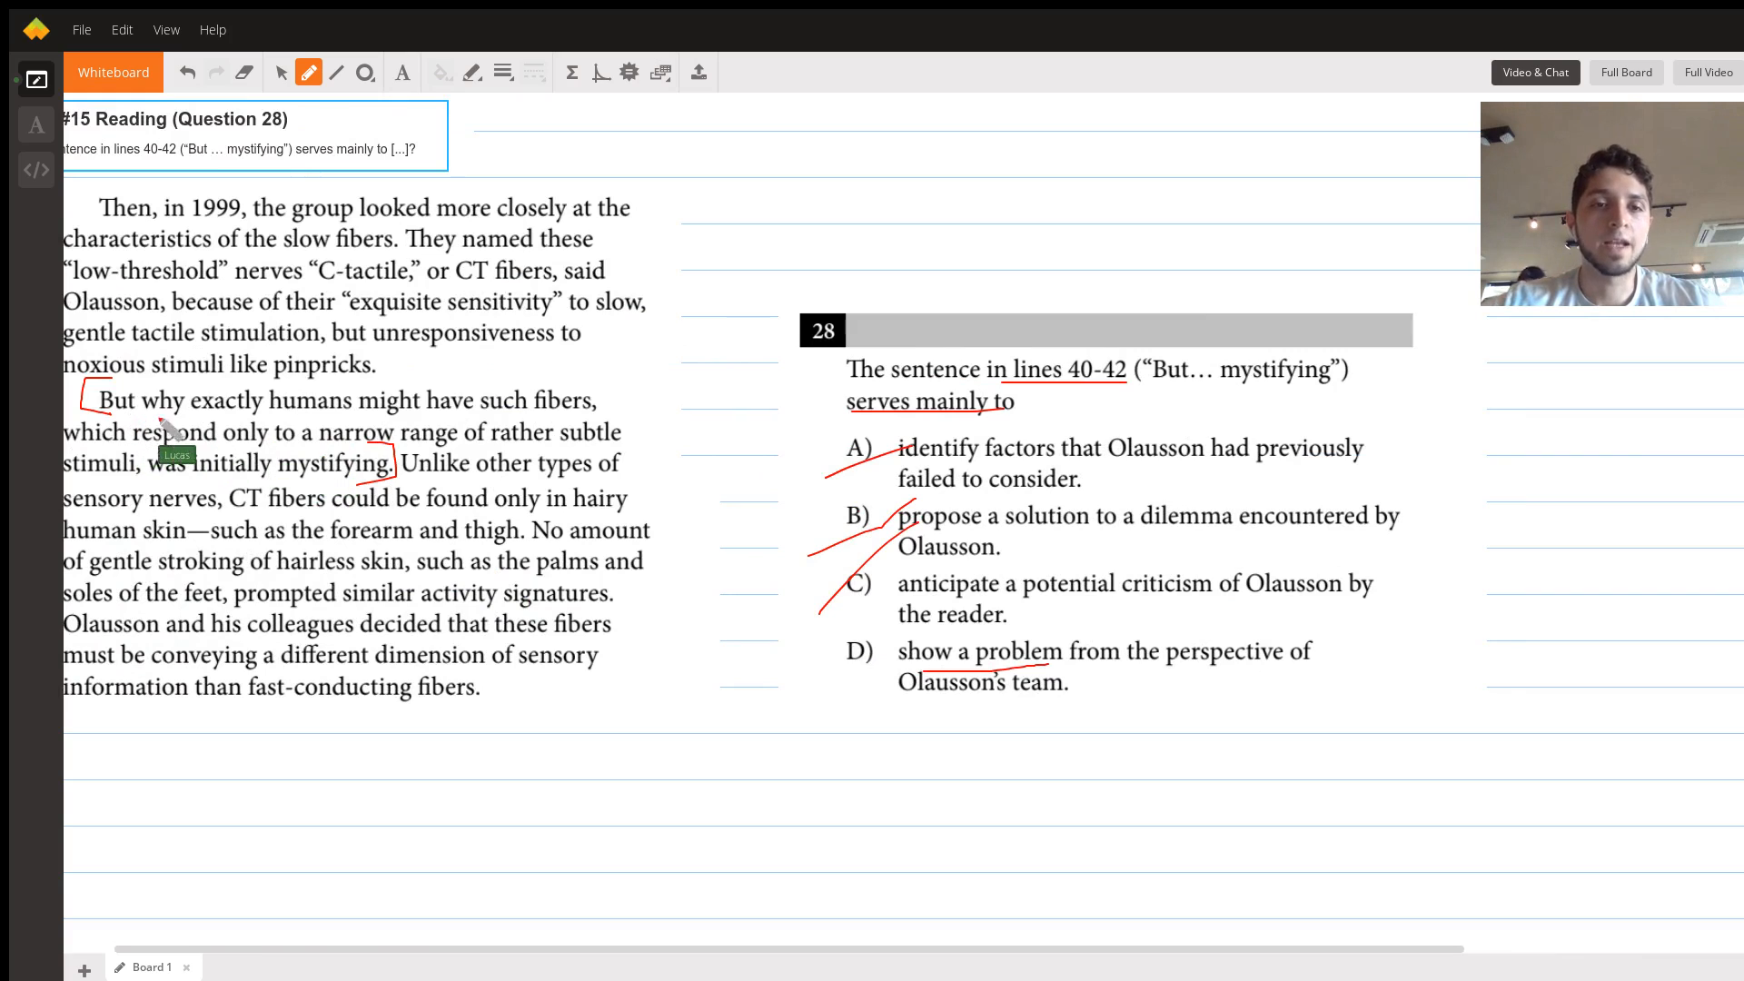
pyautogui.hscroll(3)
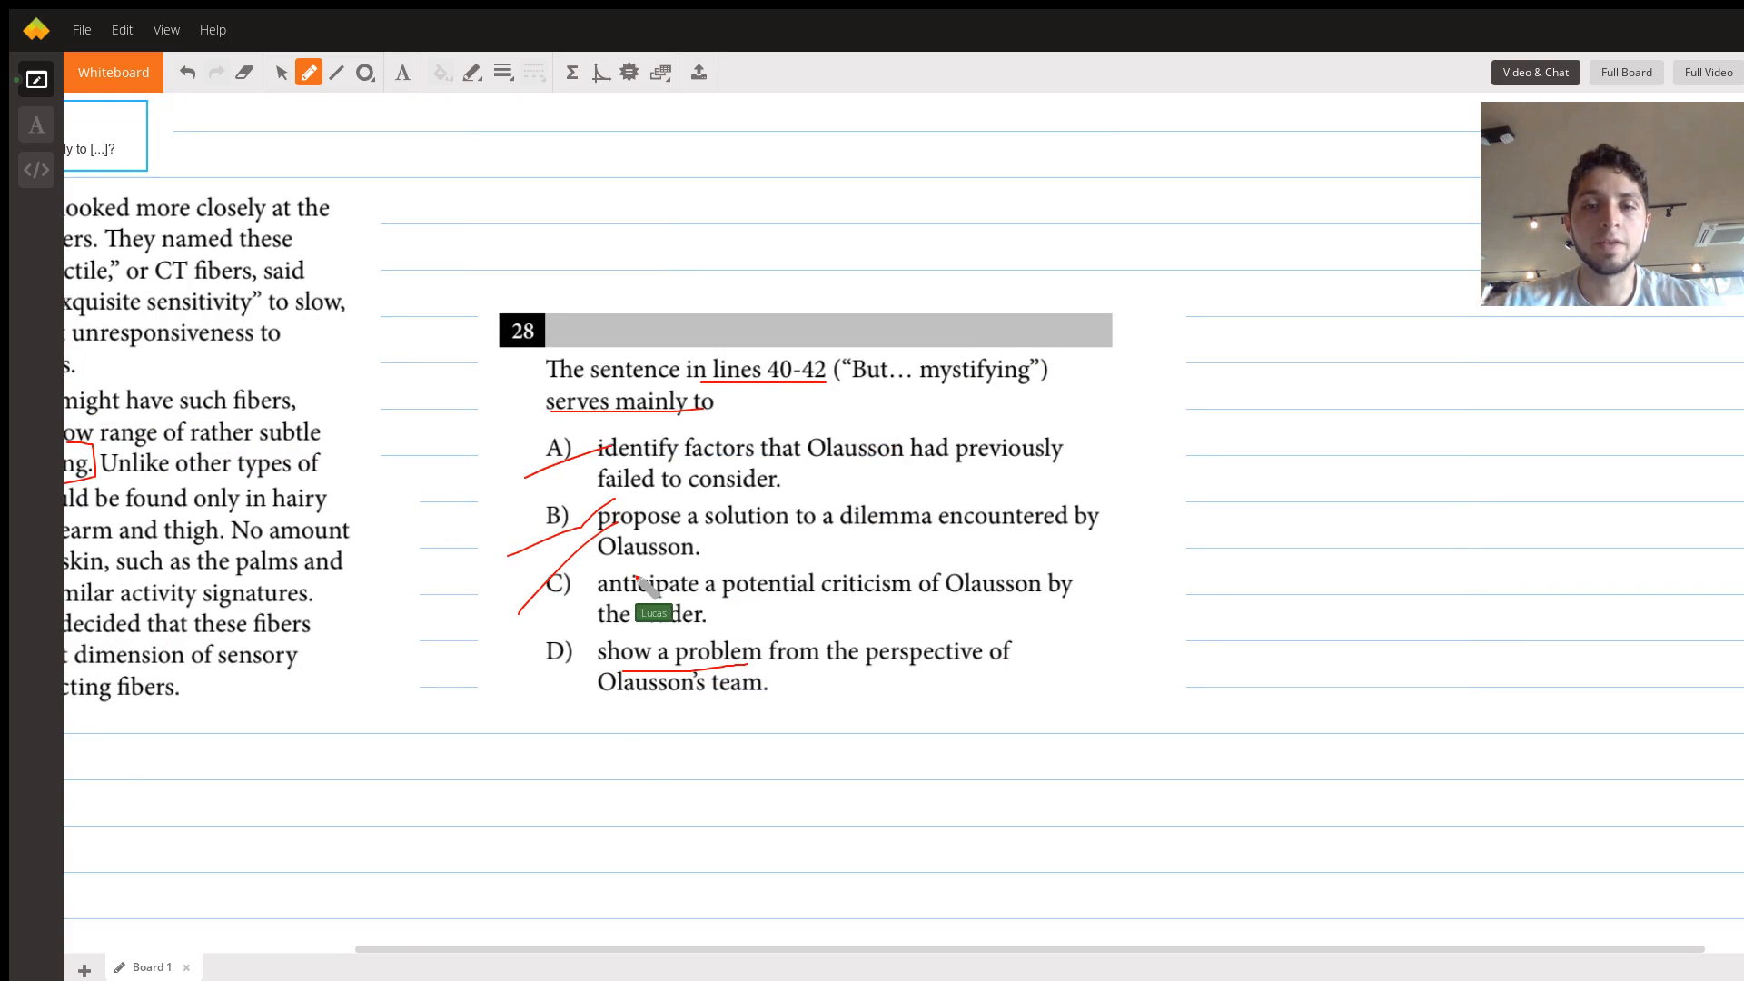
pyautogui.moveTo(588, 666)
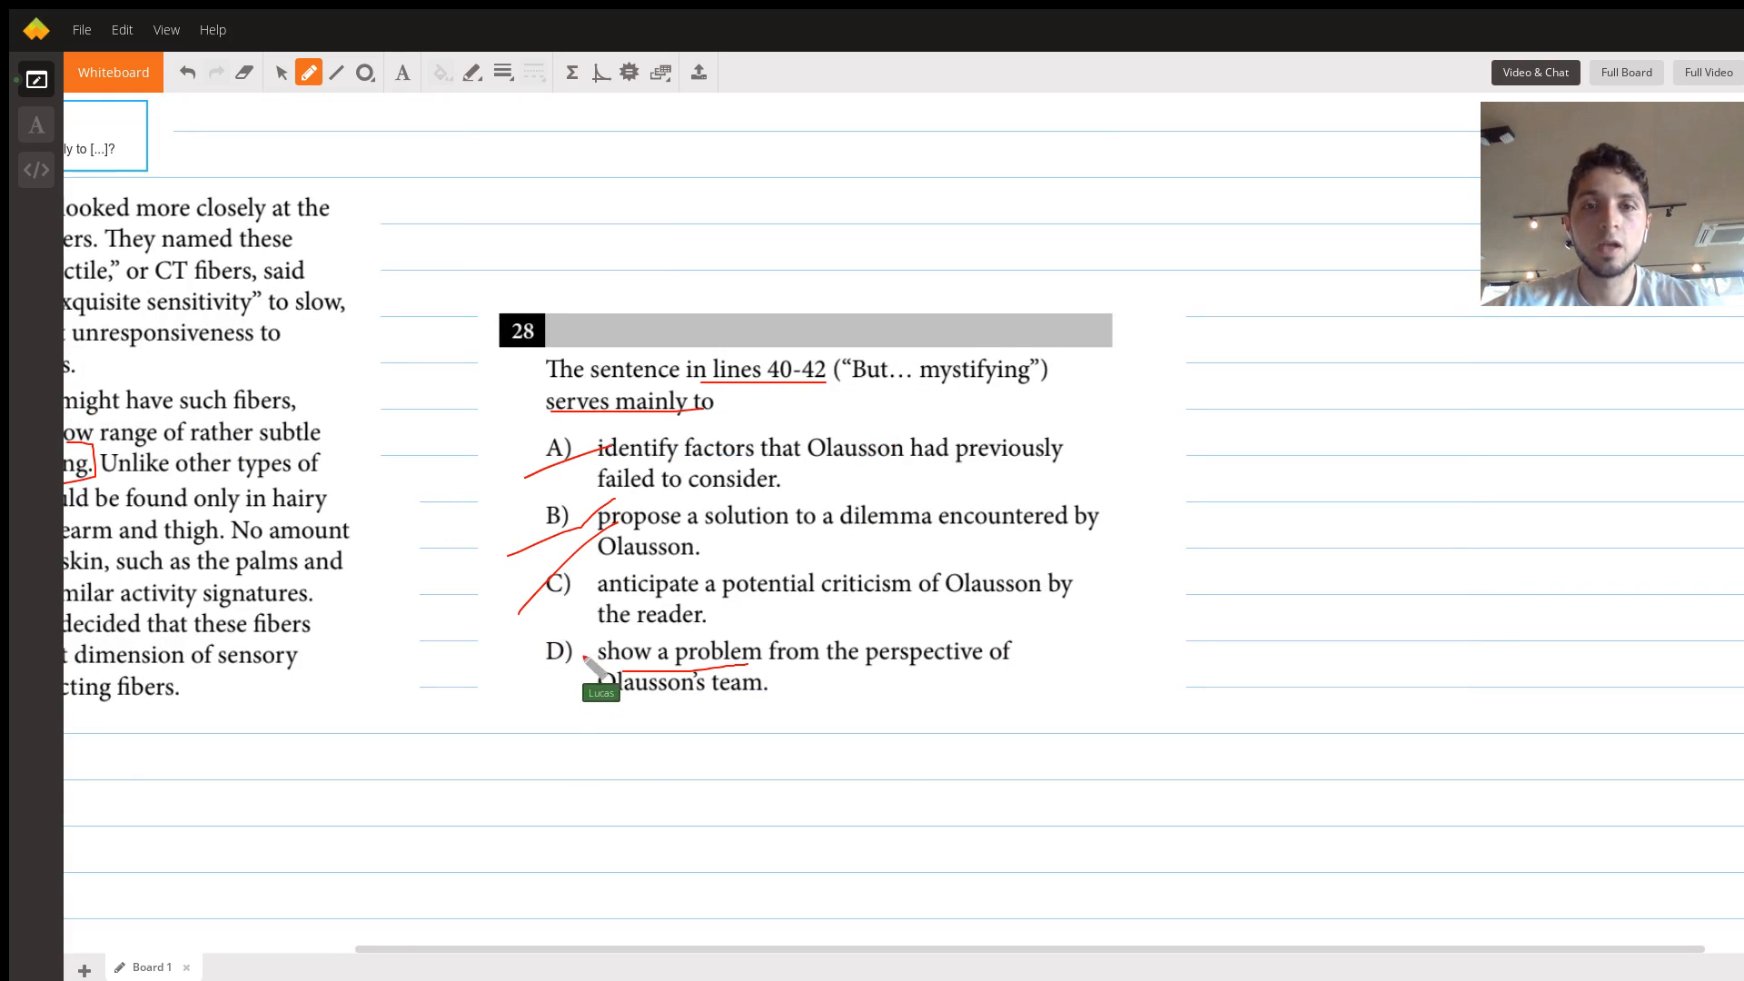